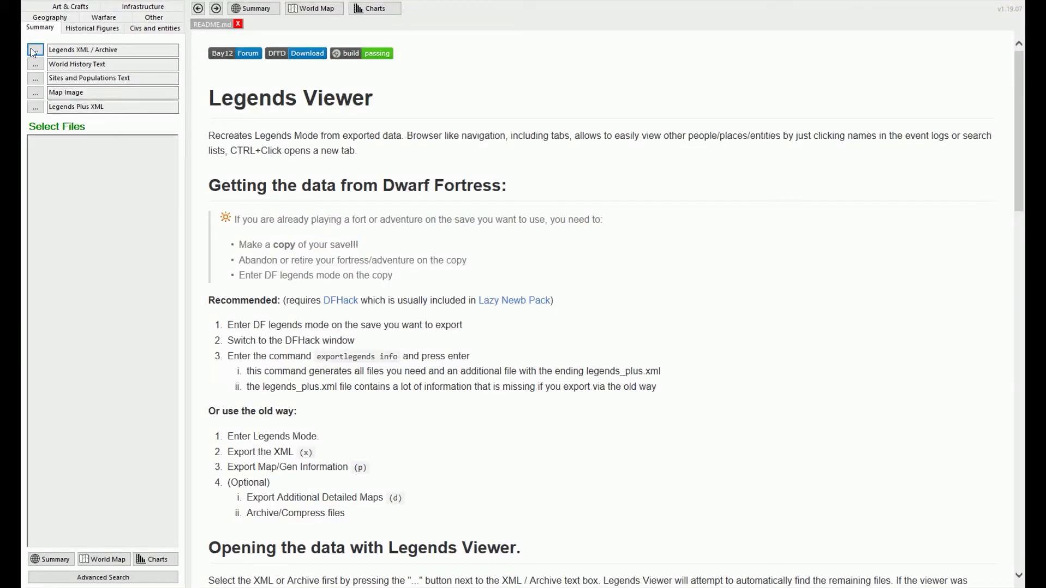
- Choose the exported legends archive of Koloborid Xem to load and summarise
{"action": "left_click", "coordinate": [35, 49]}
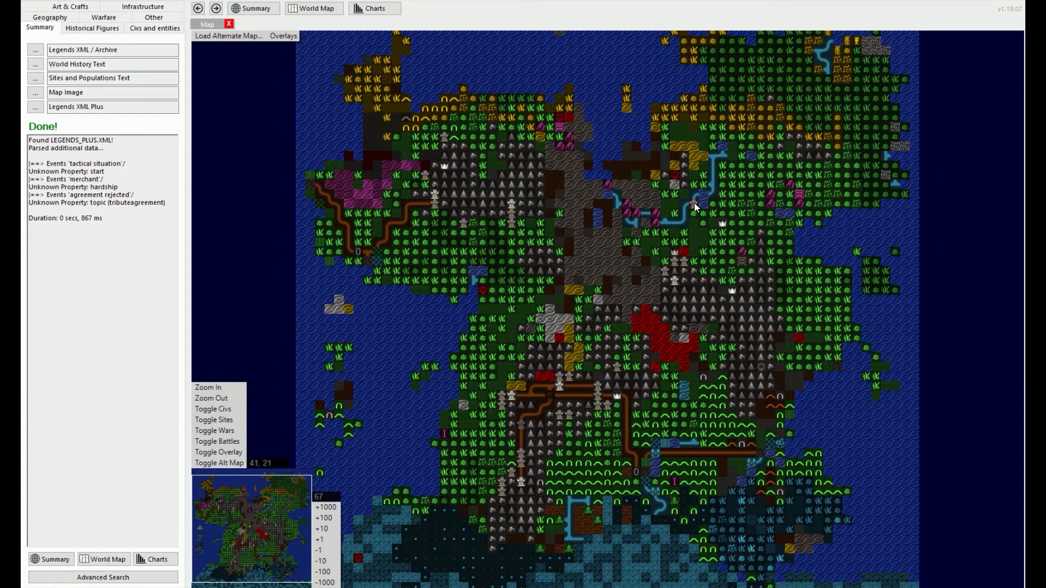
{"action": "mouse_move", "coordinate": [227, 49]}
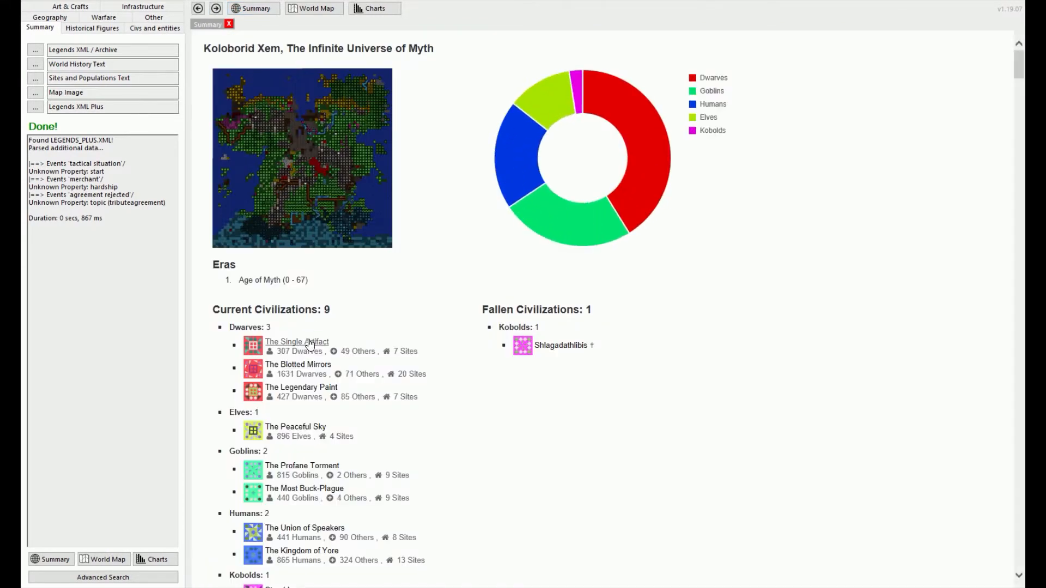
- Review The Single Artifact dwarf civilization's populations, wars, battle charts and site history
{"action": "left_click", "coordinate": [296, 341]}
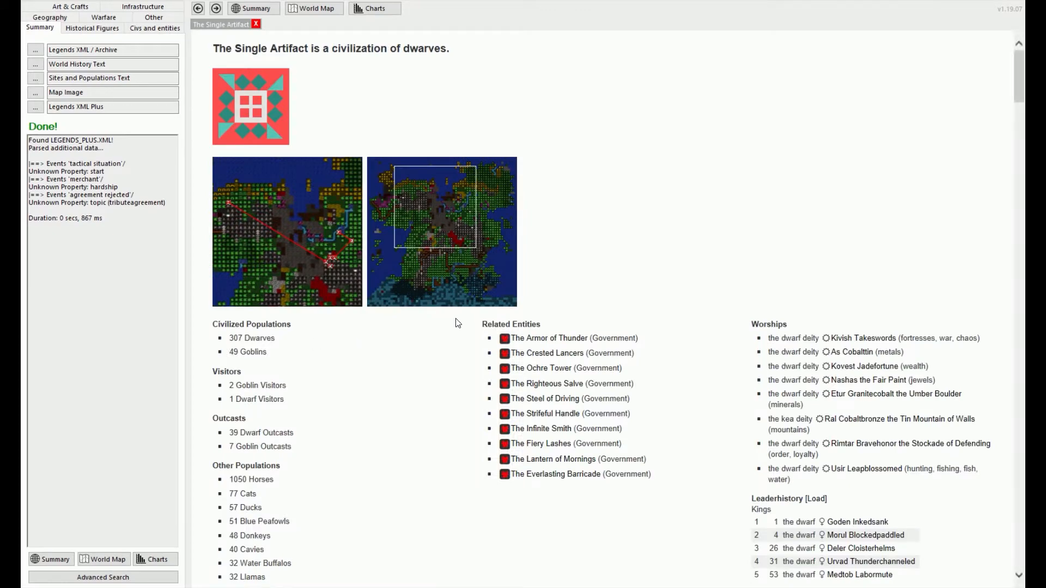
{"action": "scroll", "scroll_direction": "down", "scroll_amount": 3}
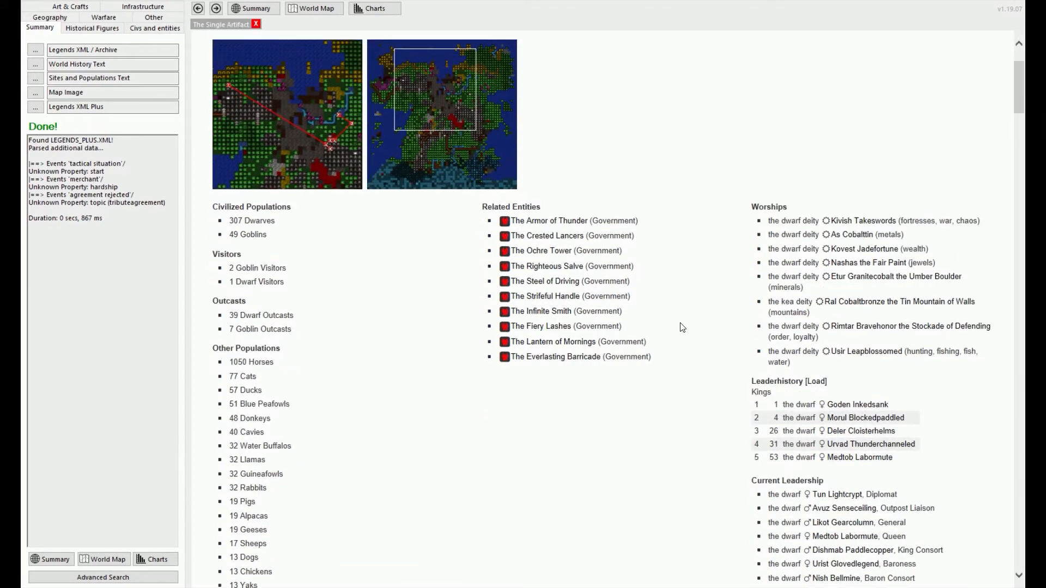
{"action": "scroll", "scroll_direction": "down", "scroll_amount": 3}
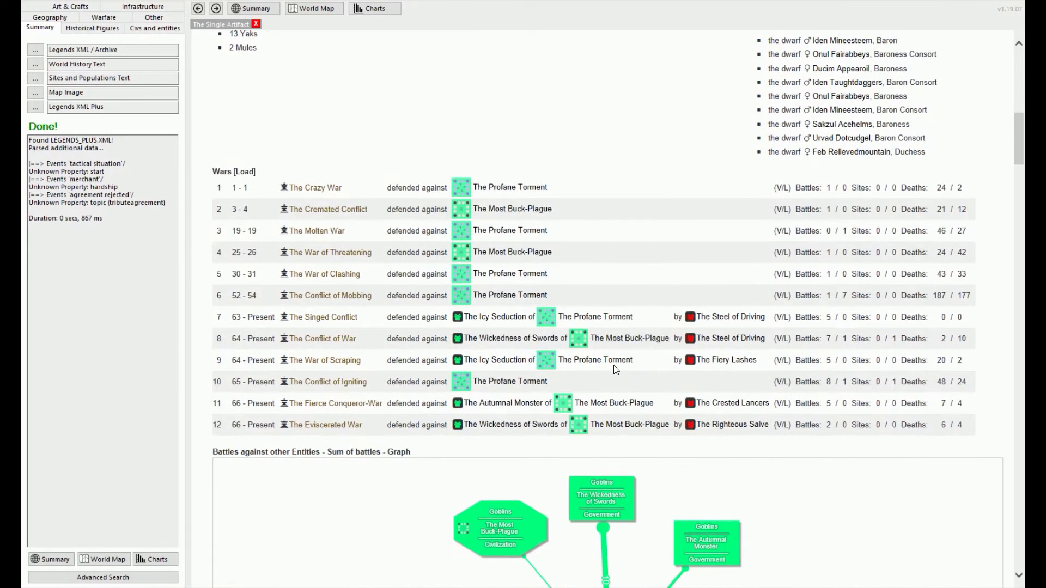
{"action": "scroll", "scroll_direction": "down", "scroll_amount": 3}
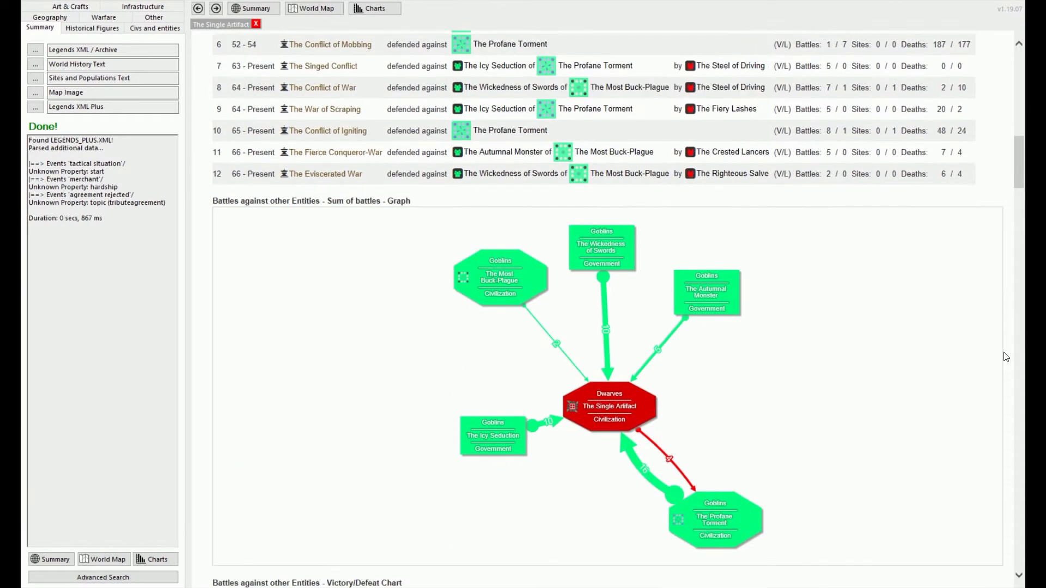
{"action": "scroll", "scroll_direction": "down", "scroll_amount": 3}
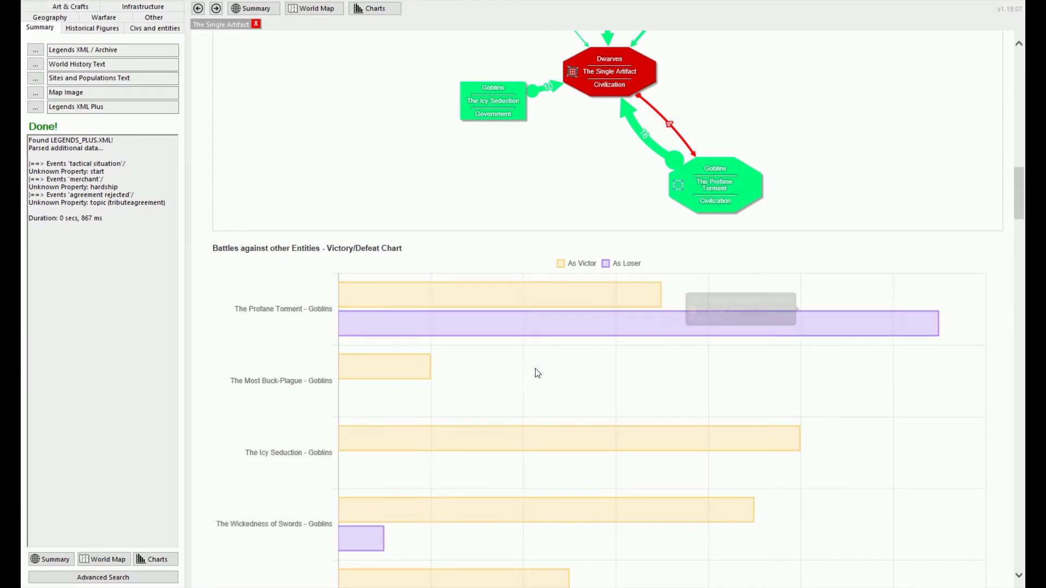
{"action": "scroll", "scroll_direction": "down", "scroll_amount": 3}
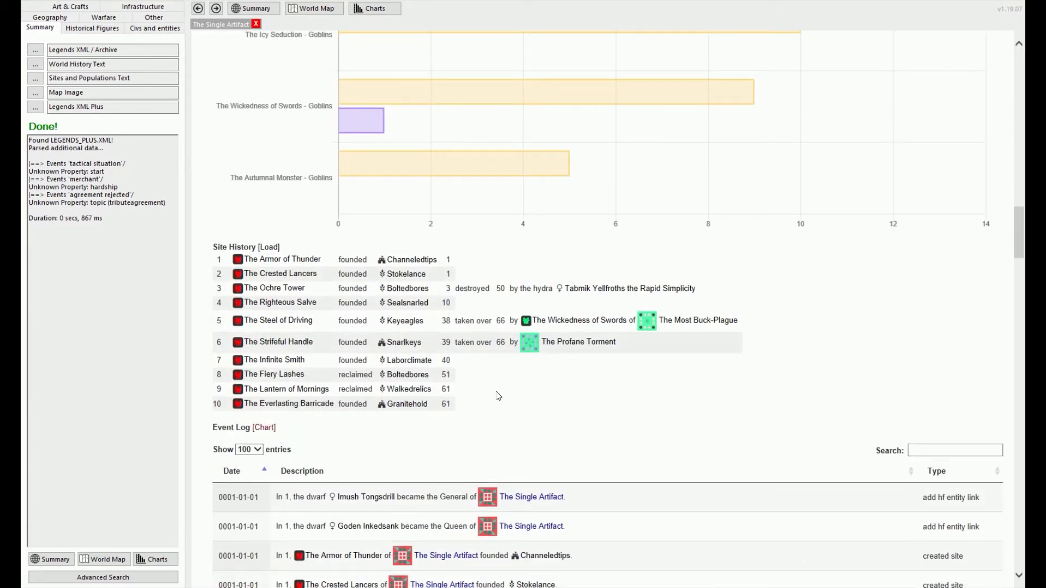
{"action": "mouse_move", "coordinate": [484, 405]}
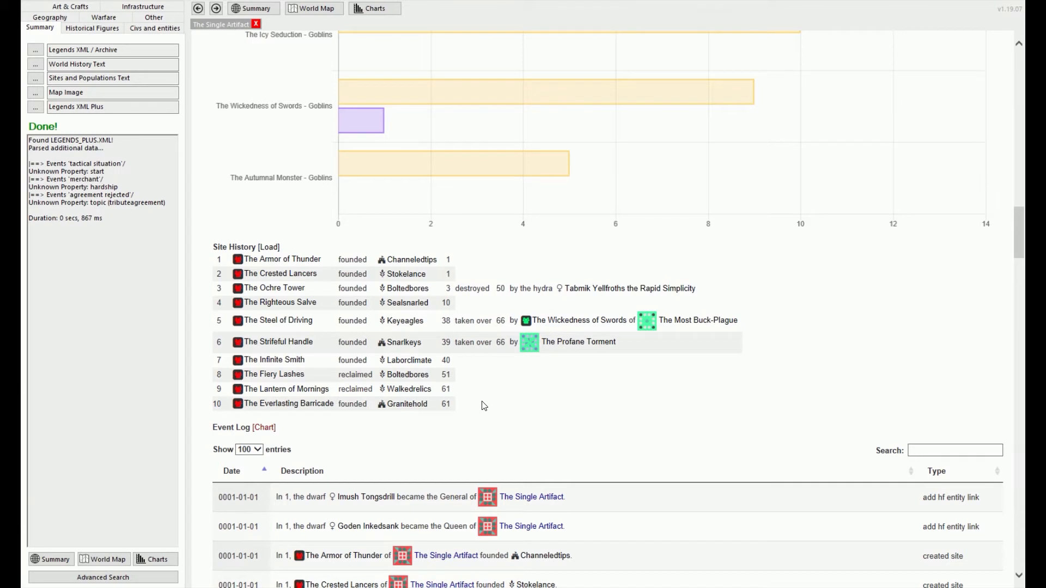
{"action": "mouse_move", "coordinate": [530, 496]}
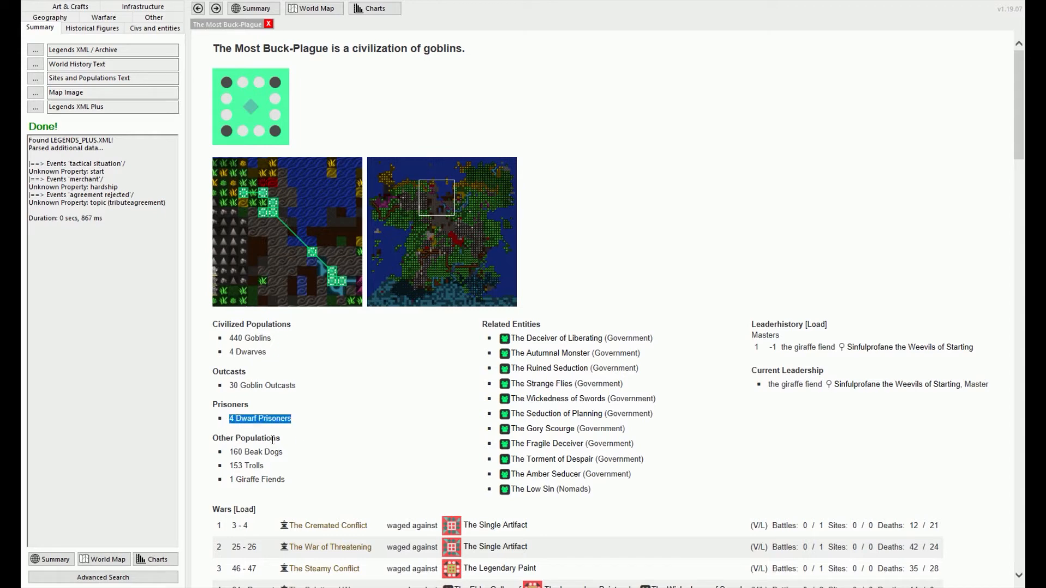
{"action": "left_click", "coordinate": [257, 479]}
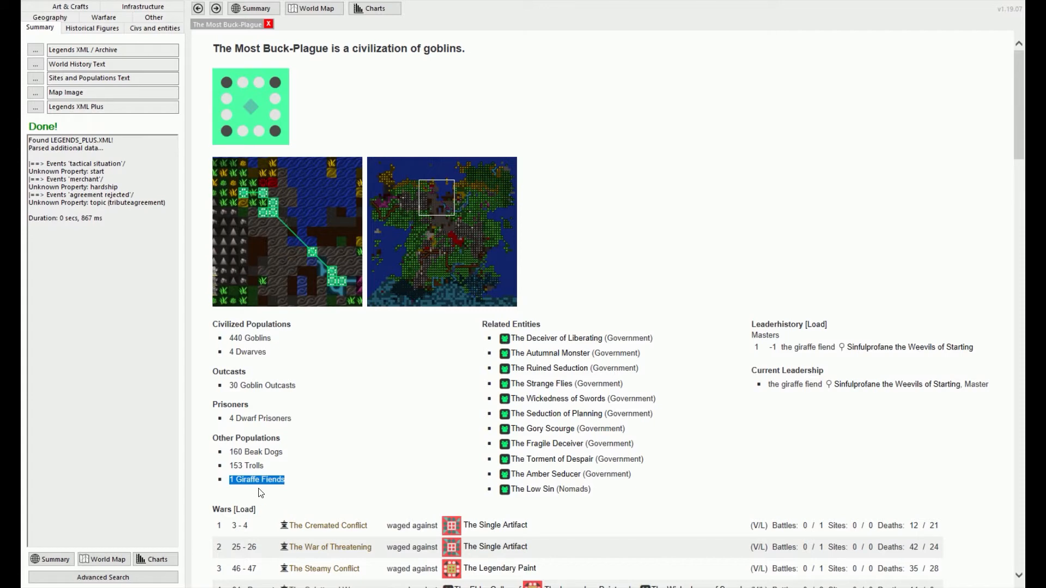
{"action": "mouse_move", "coordinate": [361, 480]}
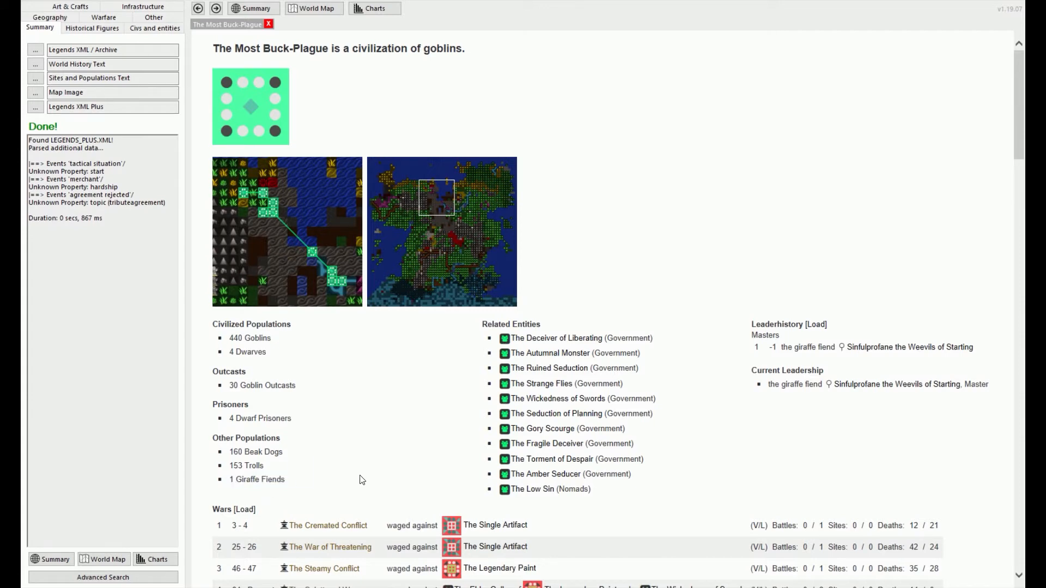
{"action": "mouse_move", "coordinate": [358, 472]}
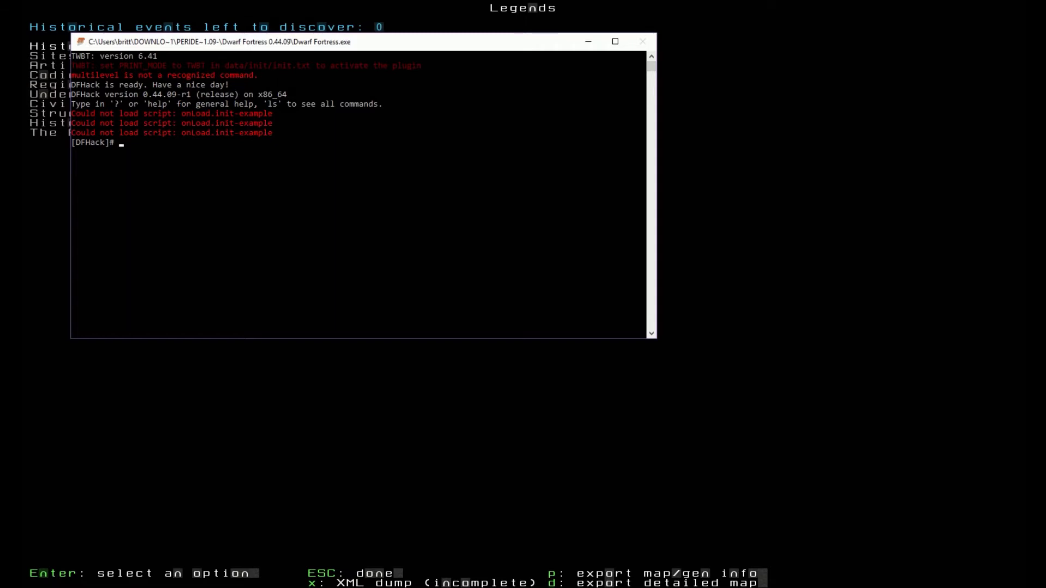
- Enter the exportlegends all command in the DFHack console
{"action": "type", "text": "expo"}
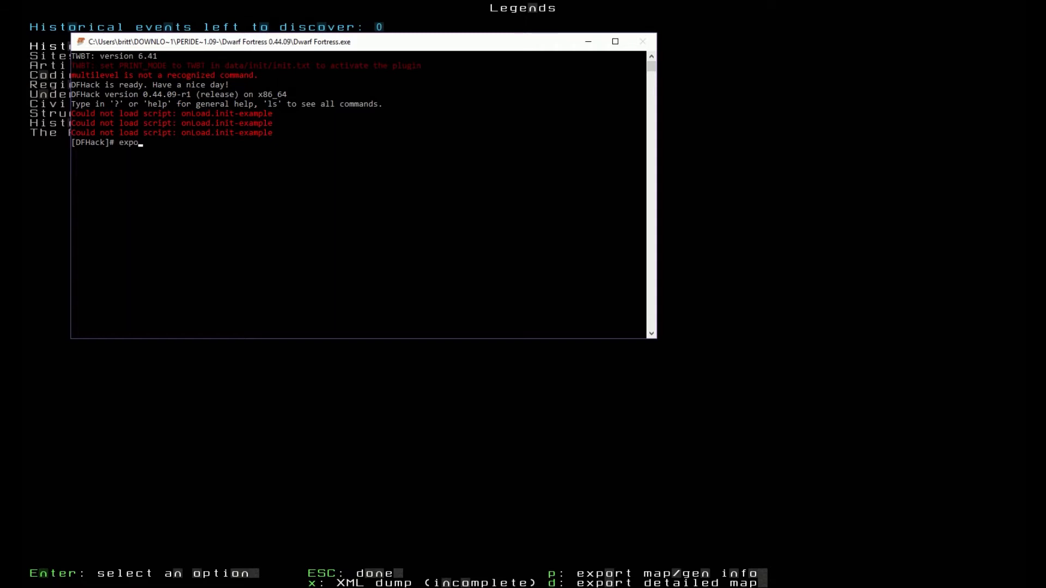
{"action": "type", "text": "rtlegends a"}
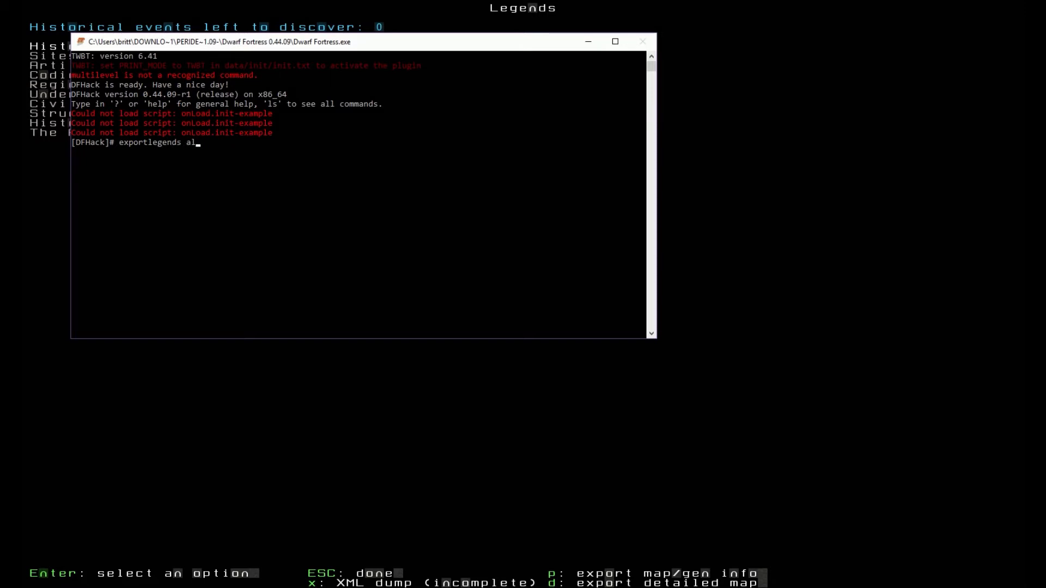
{"action": "type", "text": "l"}
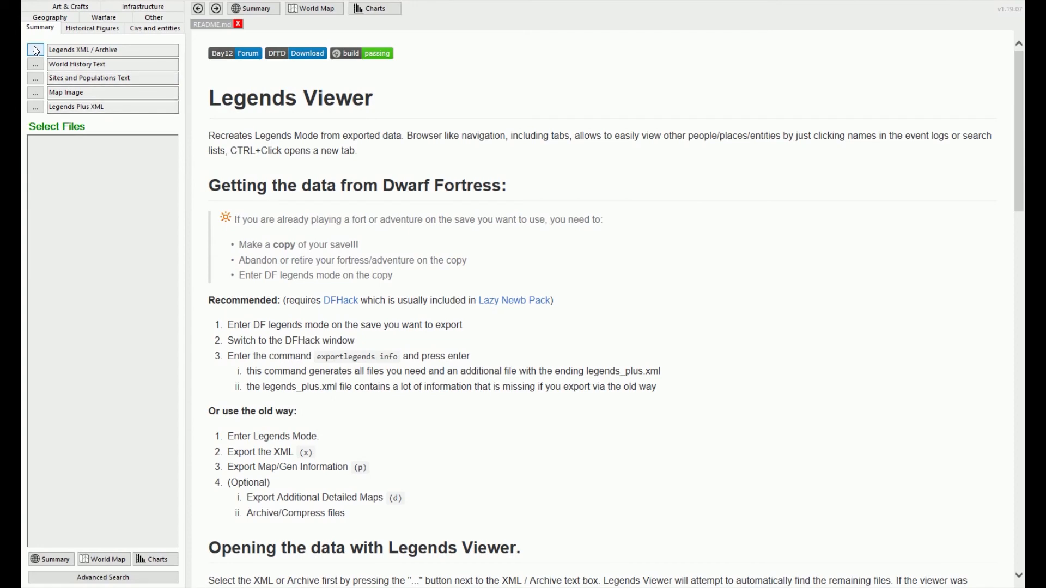
- Choose the newly exported legends file of Ospazmon, The Windy Plane to load
{"action": "left_click", "coordinate": [35, 49]}
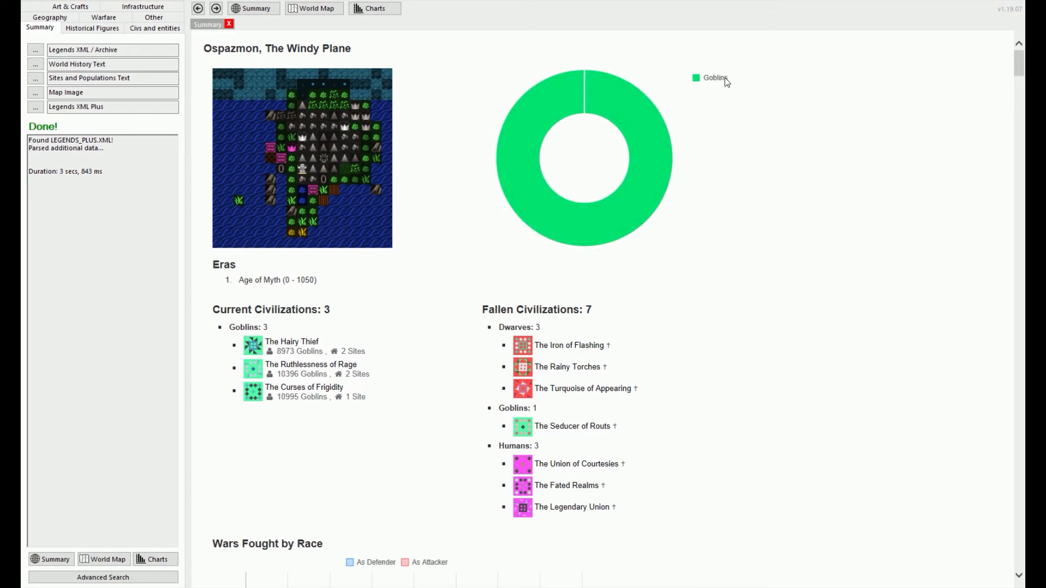
{"action": "mouse_move", "coordinate": [389, 354]}
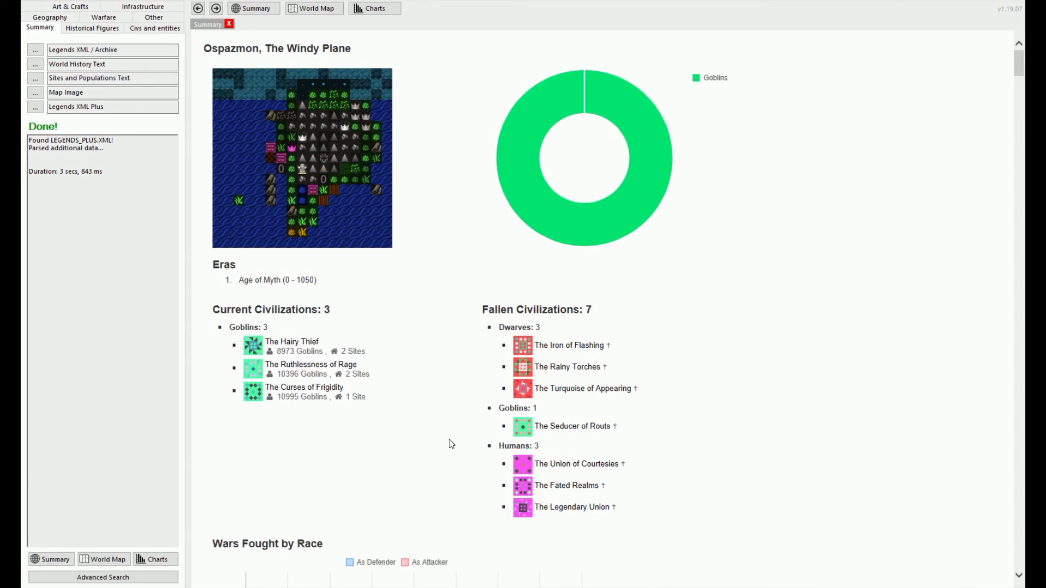
- Browse historical figures and view Iquila Caverndied the Fatal Umbra's page
{"action": "left_click", "coordinate": [92, 28]}
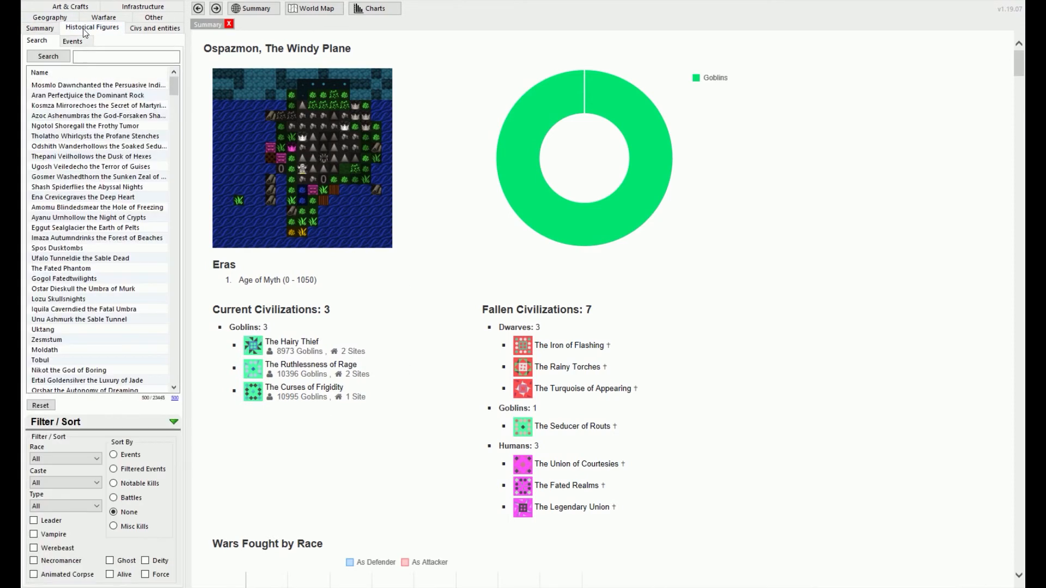
{"action": "left_click", "coordinate": [83, 309]}
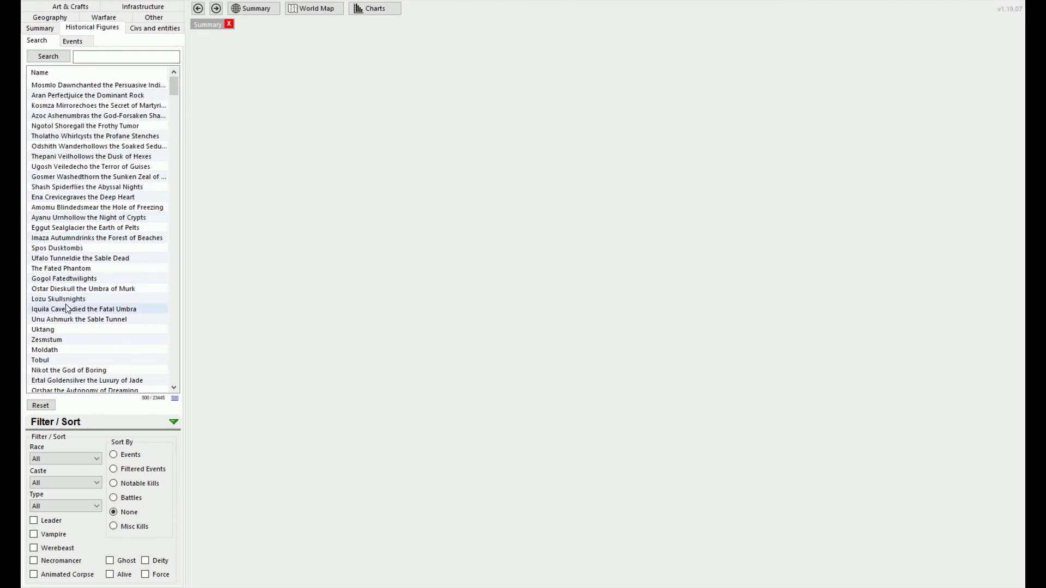
{"action": "left_click", "coordinate": [84, 309]}
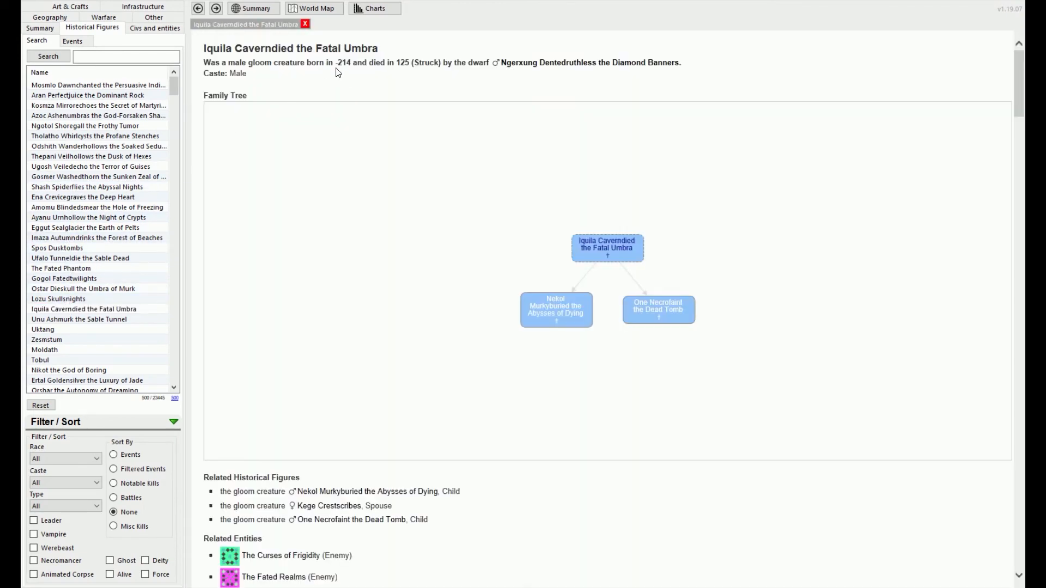
{"action": "mouse_move", "coordinate": [186, 47]}
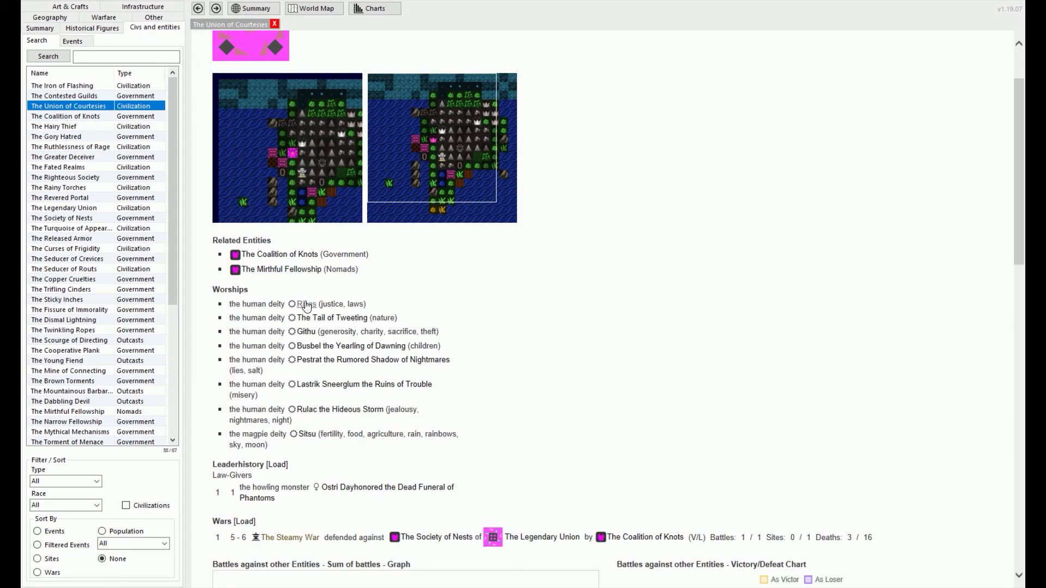
- View the Union of Courtesies' deity Risas, then return to the world summary
{"action": "left_click", "coordinate": [305, 304]}
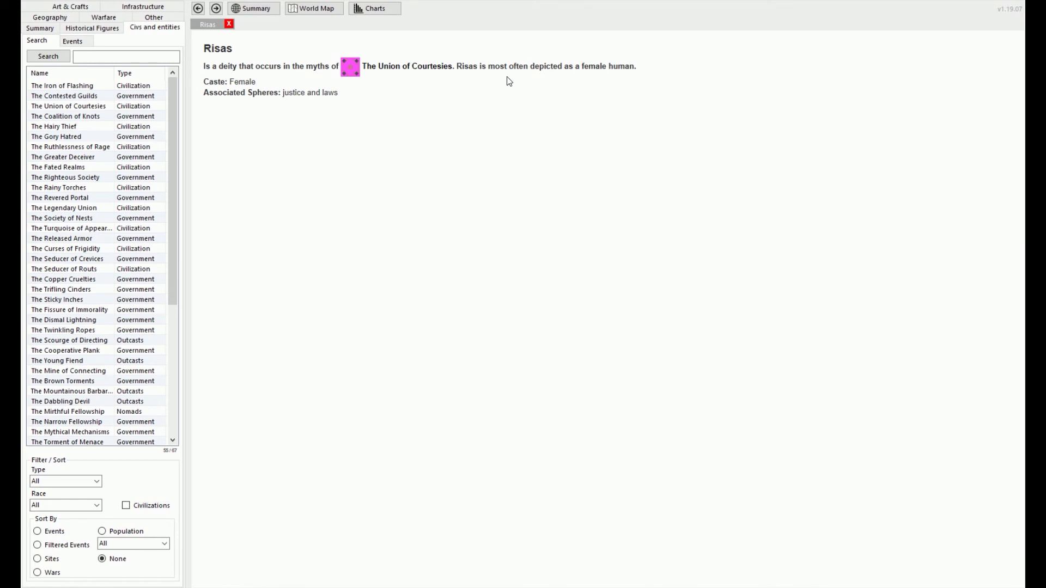
{"action": "mouse_move", "coordinate": [321, 94]}
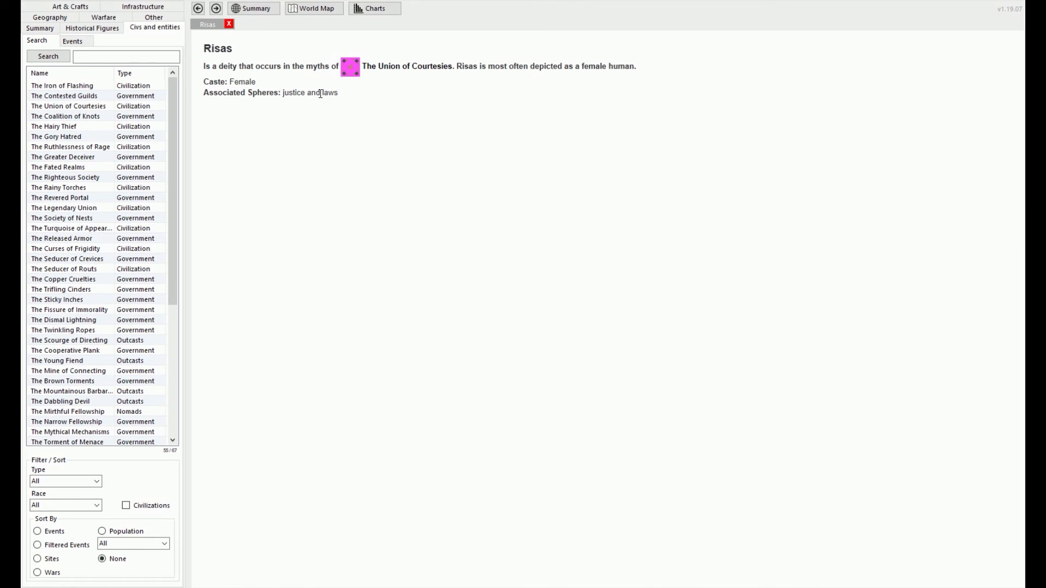
{"action": "left_click", "coordinate": [254, 7]}
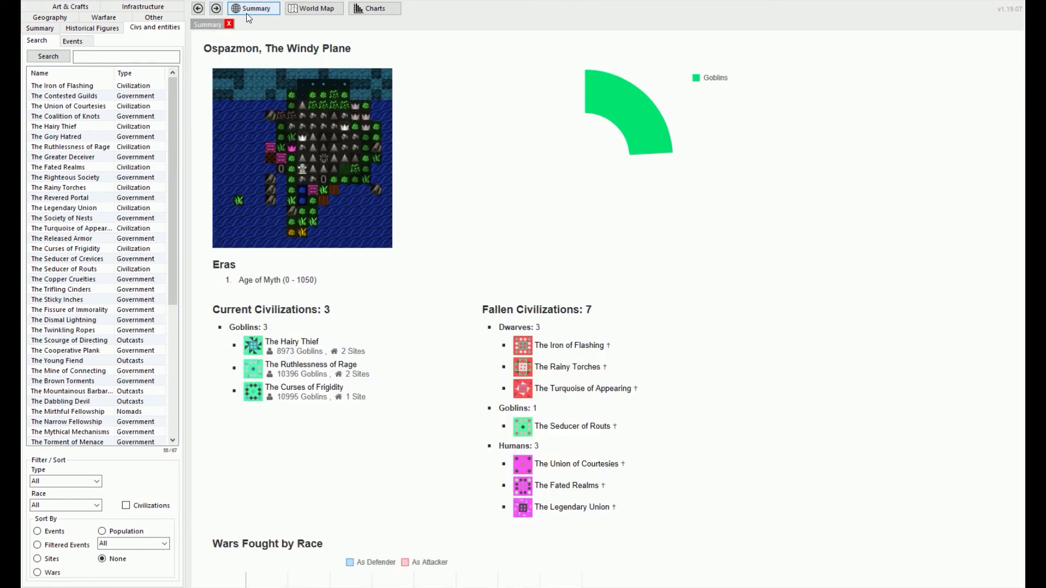
- Show sites on the world map and view the fortress Gloverasps' page
{"action": "left_click", "coordinate": [312, 8]}
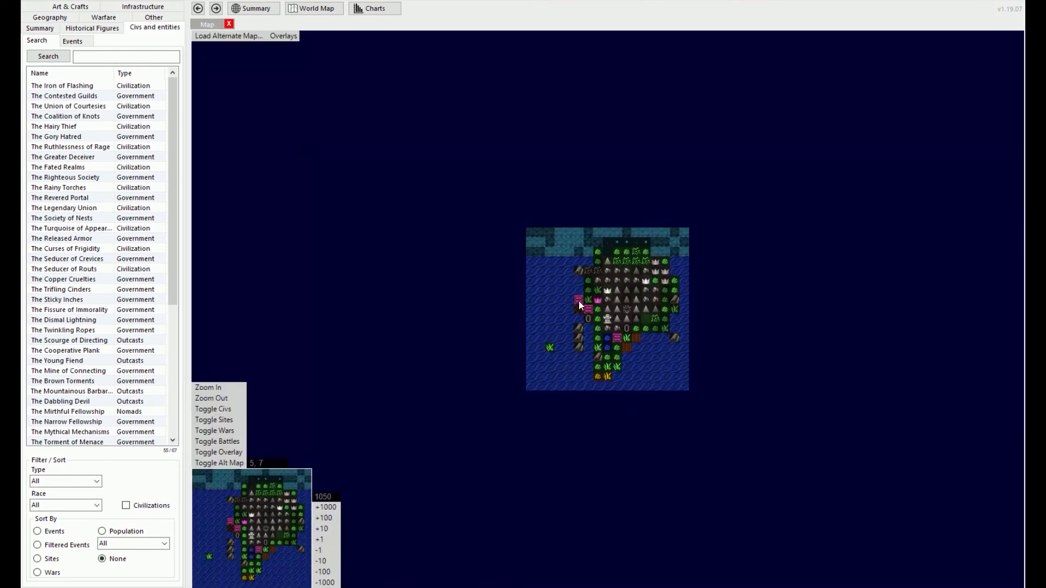
{"action": "left_click", "coordinate": [214, 419]}
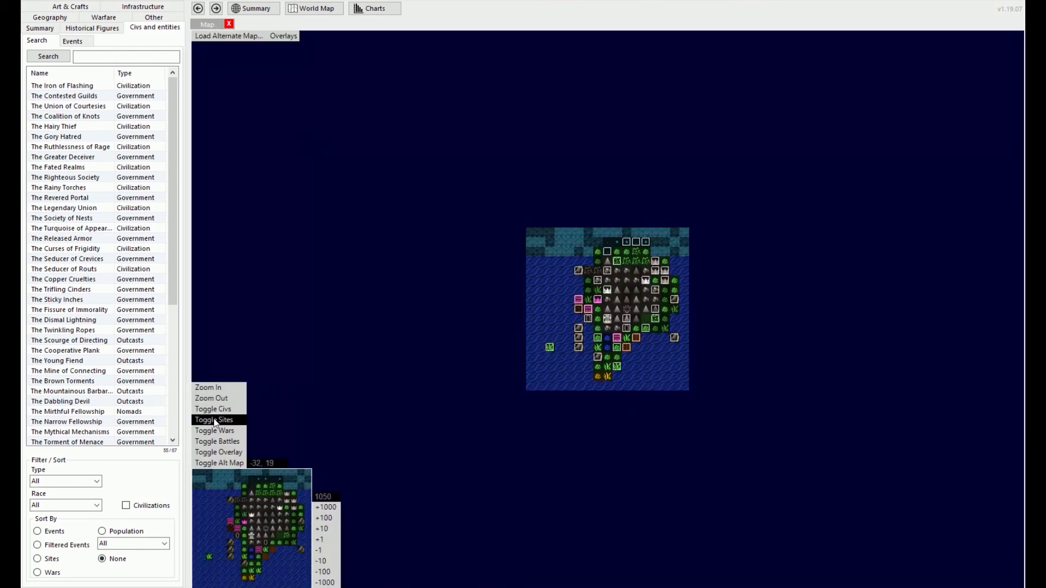
{"action": "mouse_move", "coordinate": [607, 292]}
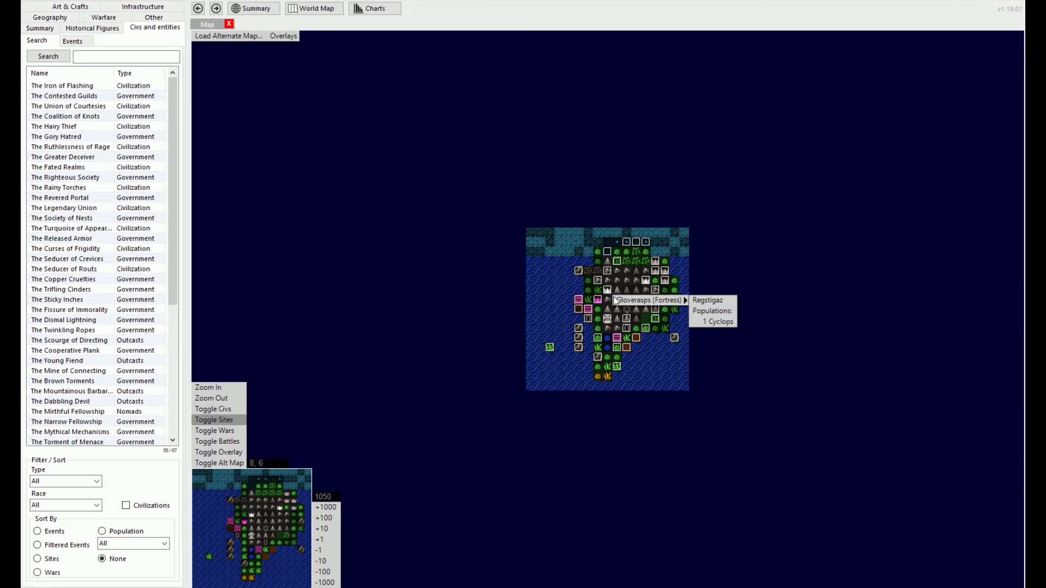
{"action": "left_click", "coordinate": [647, 299]}
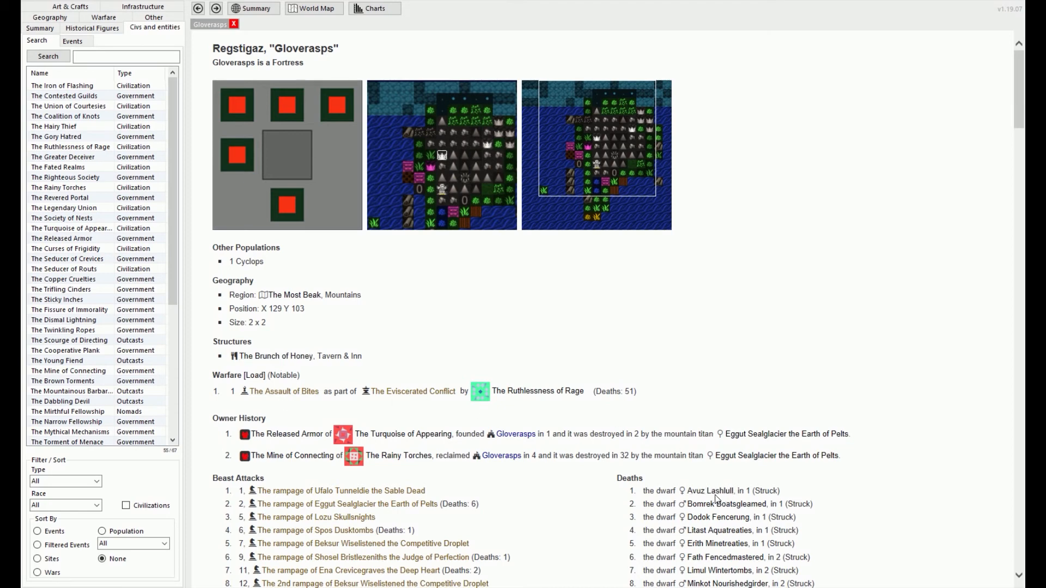
- View the dead dwarf Avuz Lashlull's page and her worshipped deity Ber Rockwall
{"action": "left_click", "coordinate": [712, 491]}
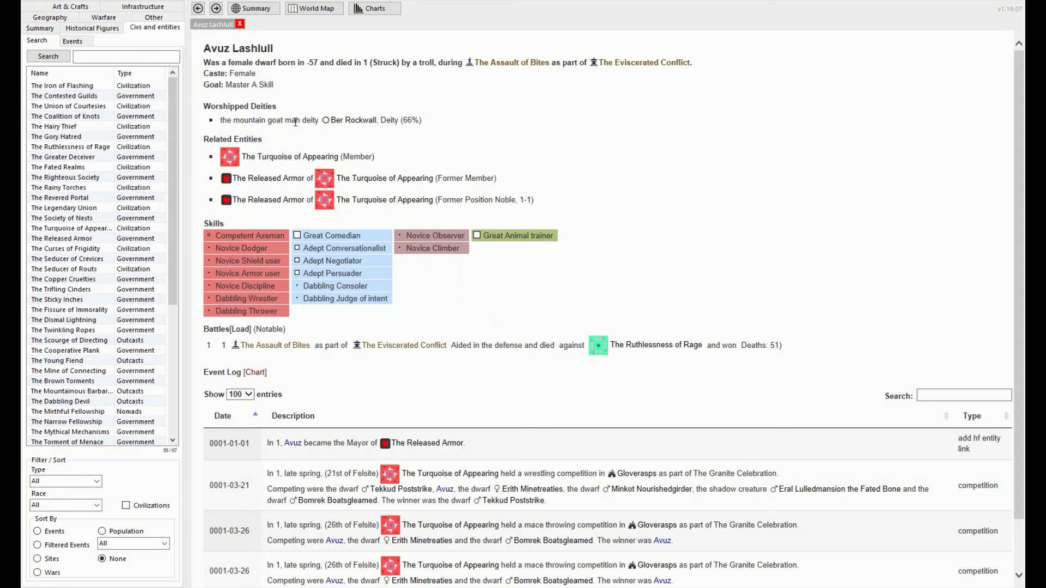
{"action": "mouse_move", "coordinate": [353, 119]}
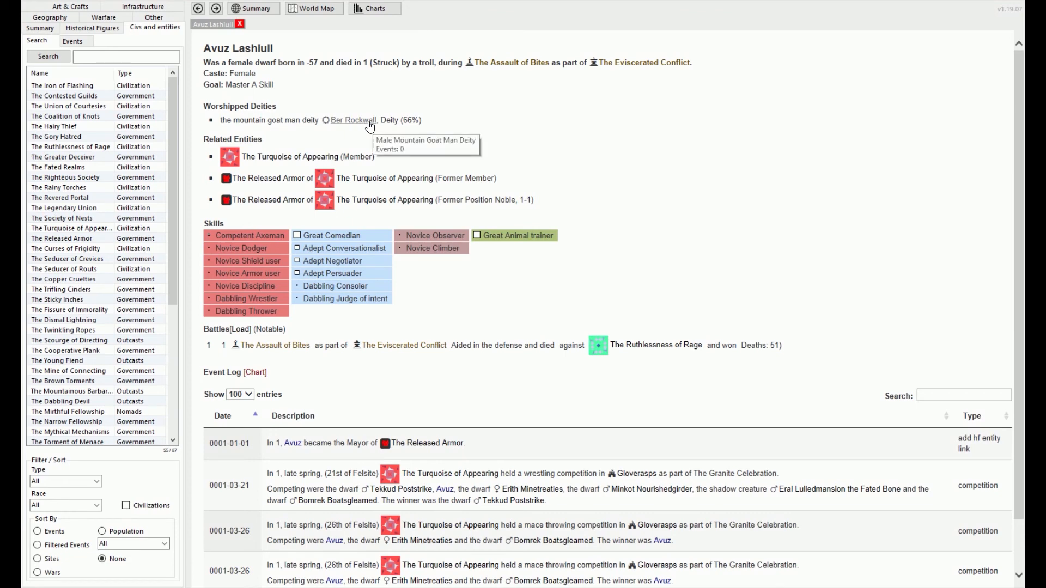
{"action": "left_click", "coordinate": [352, 120]}
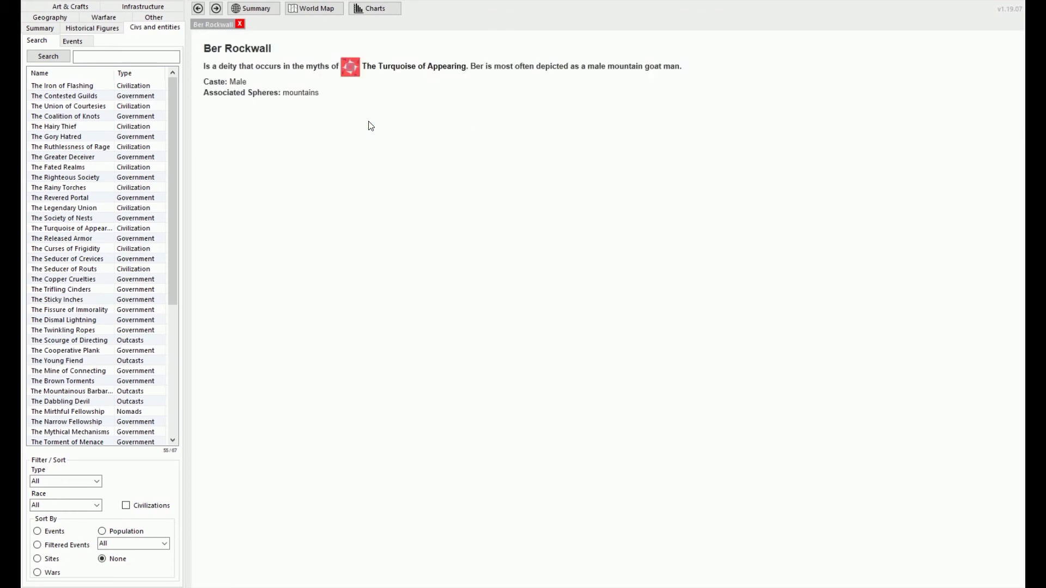